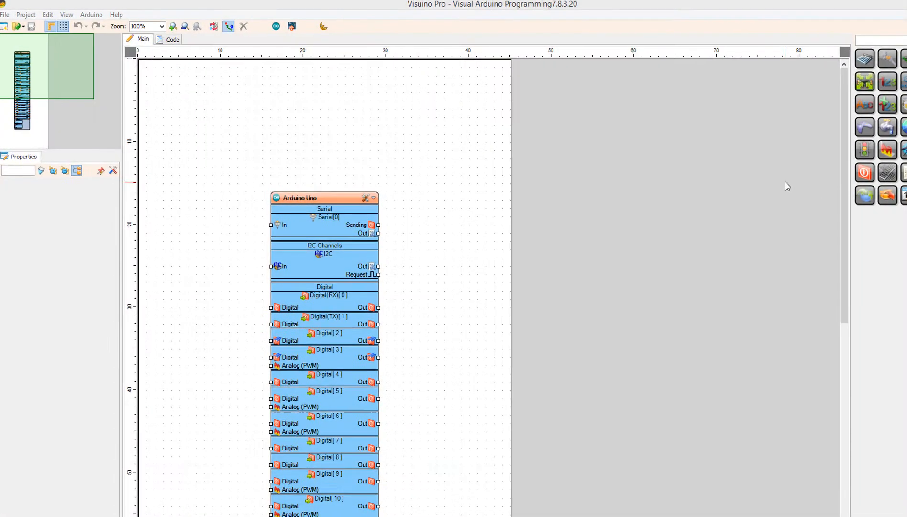
Choose Arduino Uno in the BoardType dialog and confirm it
click(366, 198)
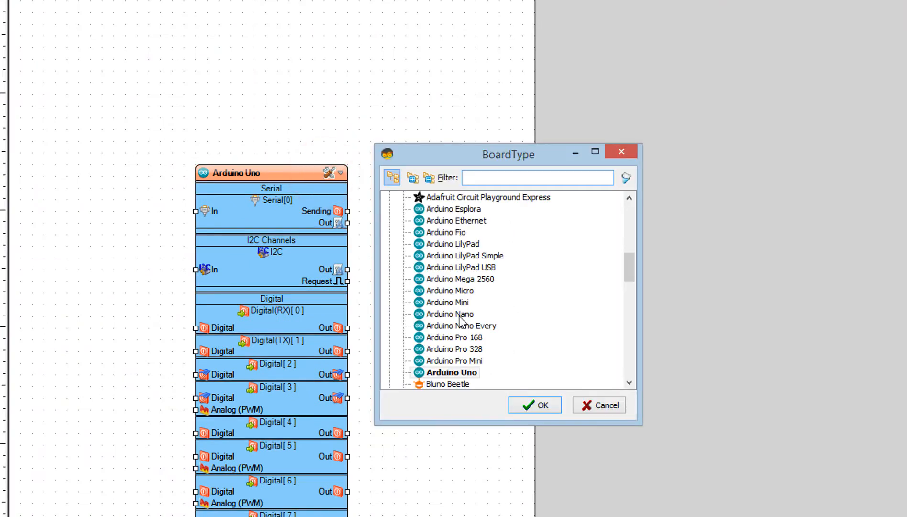
click(534, 405)
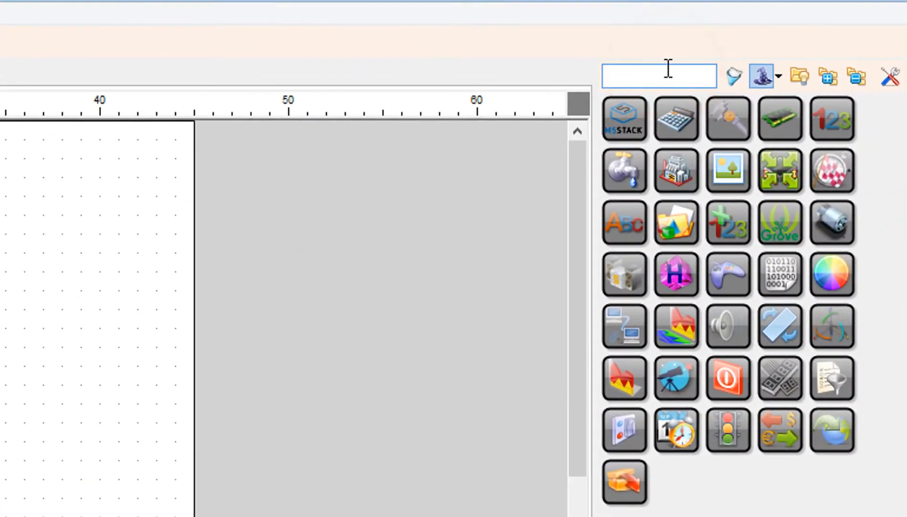
Find MAX6675 thermometer, TM1637 display and clock generator by searching MAX, TM and CLOCK, placing each on the canvas
text(MAX)
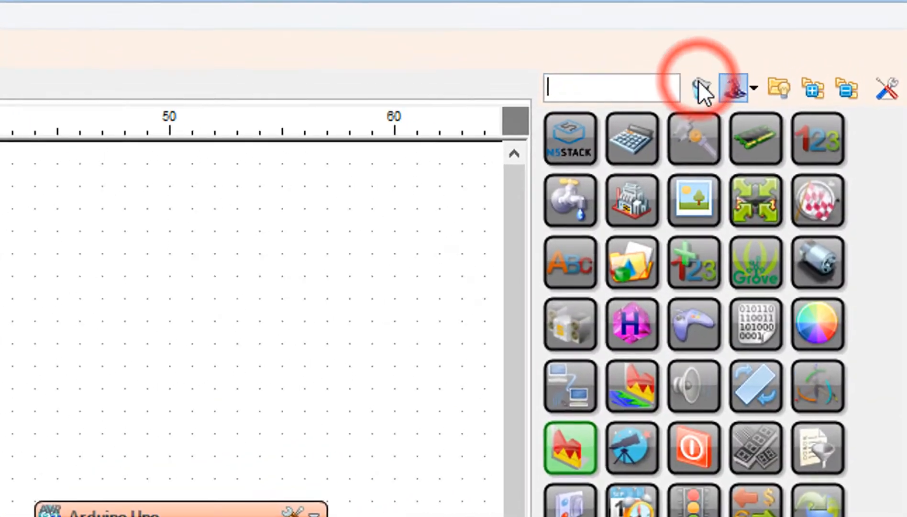
text(TM1637)
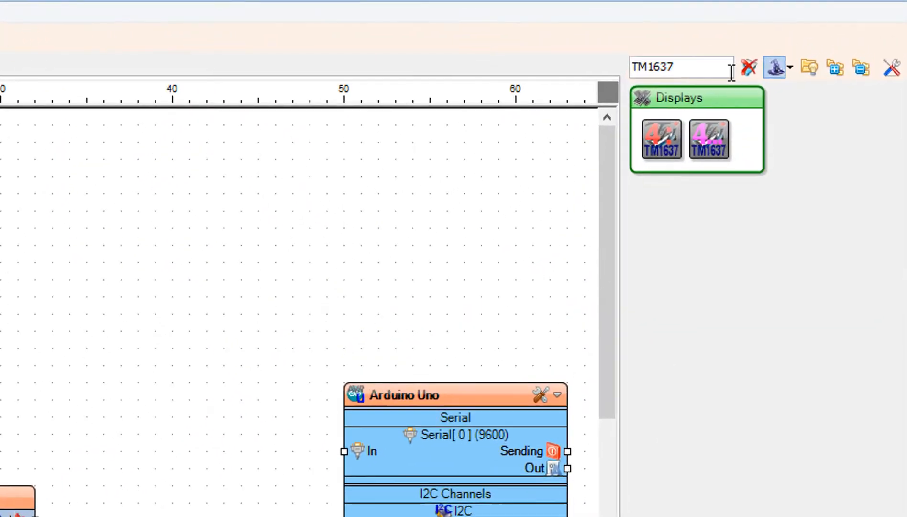
text(c)
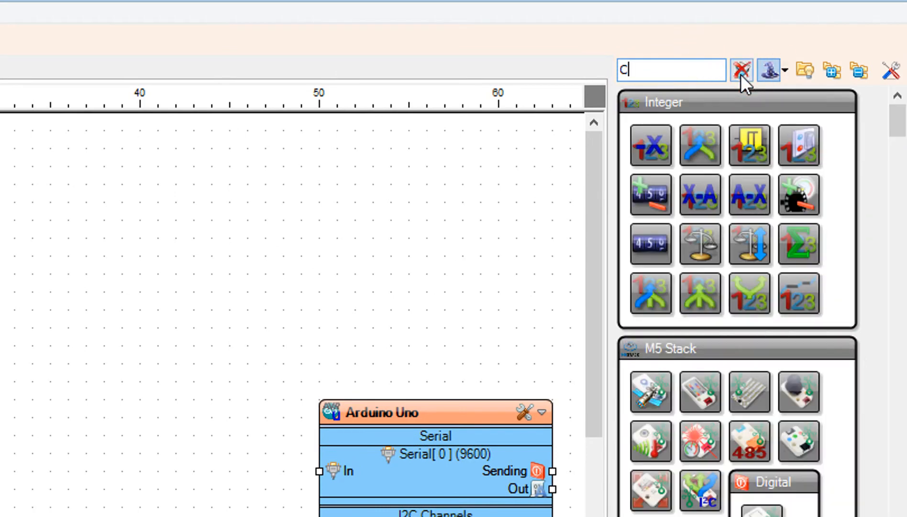
text(LOCK)
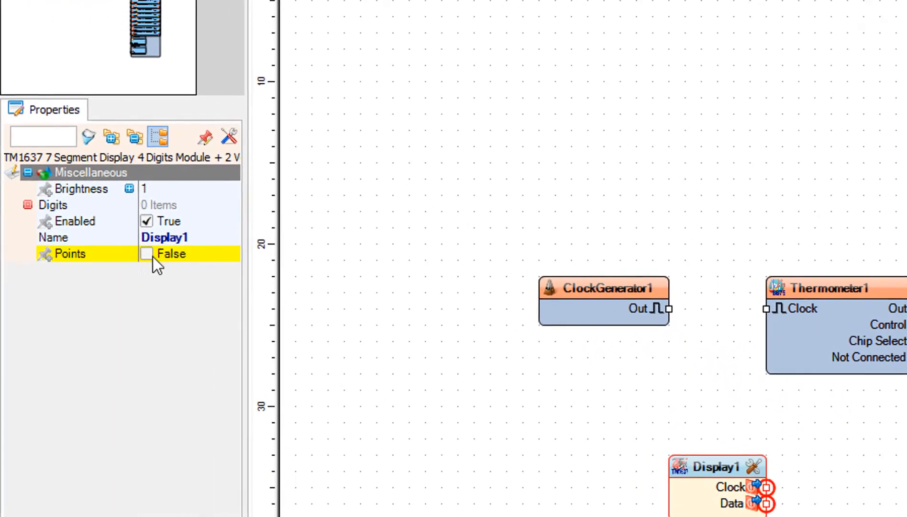
Add an Analog Display 7 Segments digit to Display1 through its Digits editor
click(147, 253)
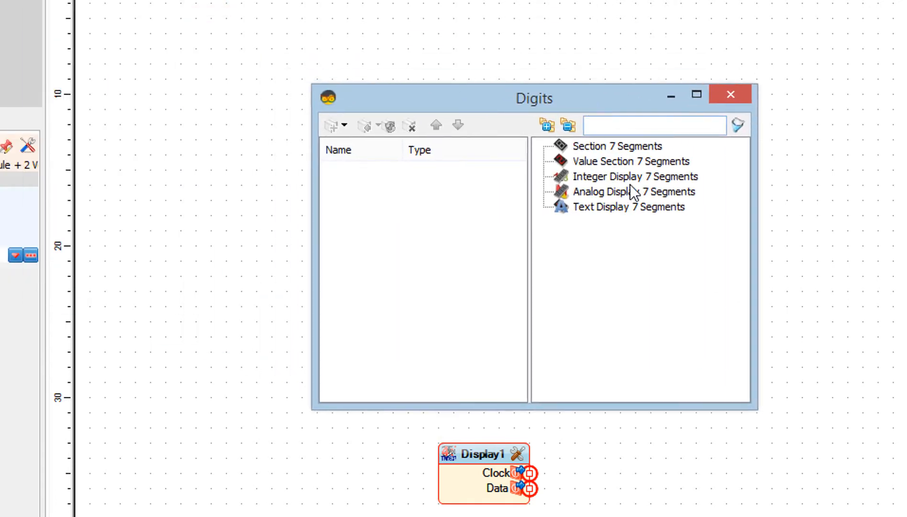
click(635, 192)
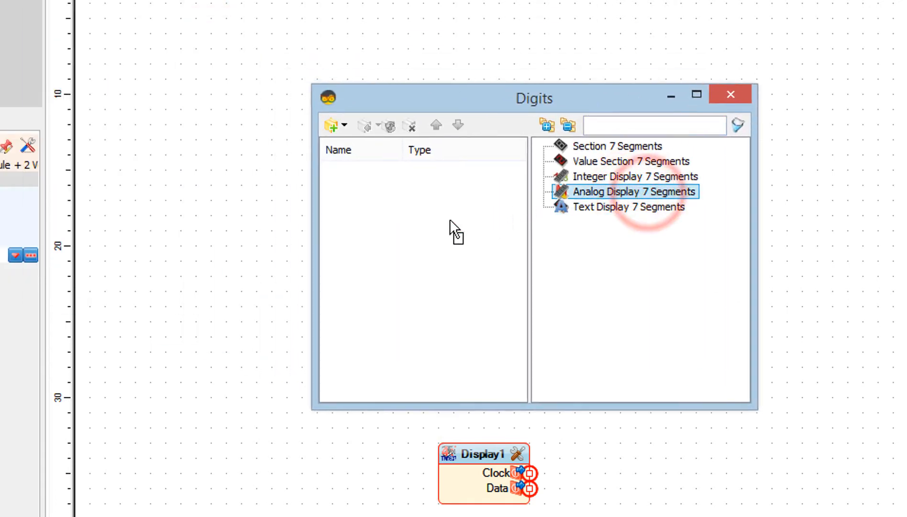
double_click(635, 191)
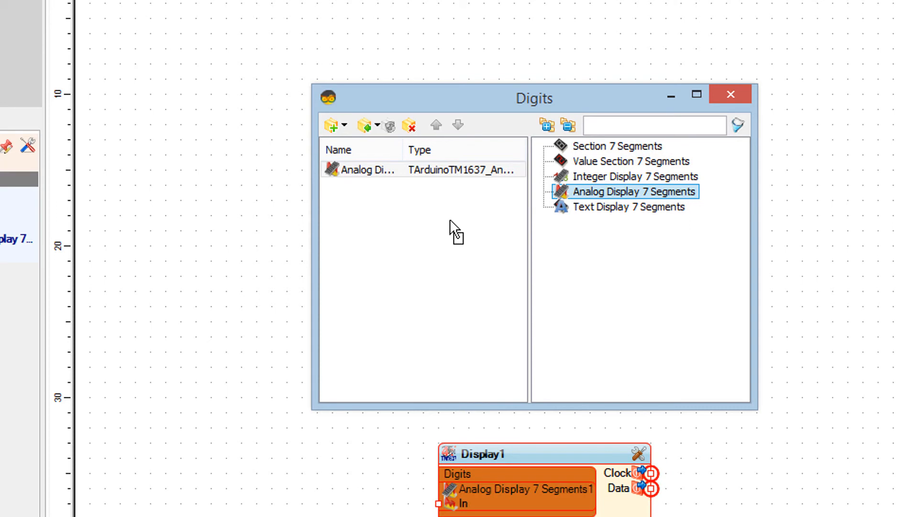
mouse_move(762, 100)
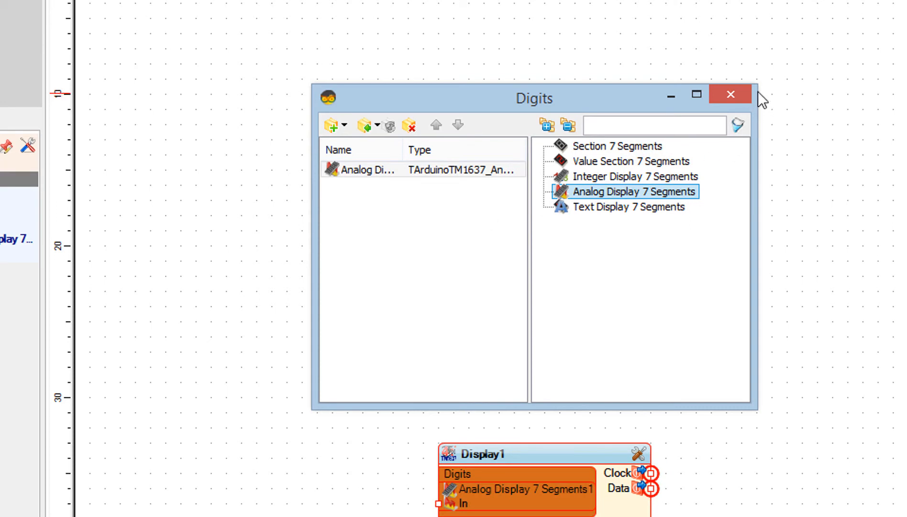
click(730, 93)
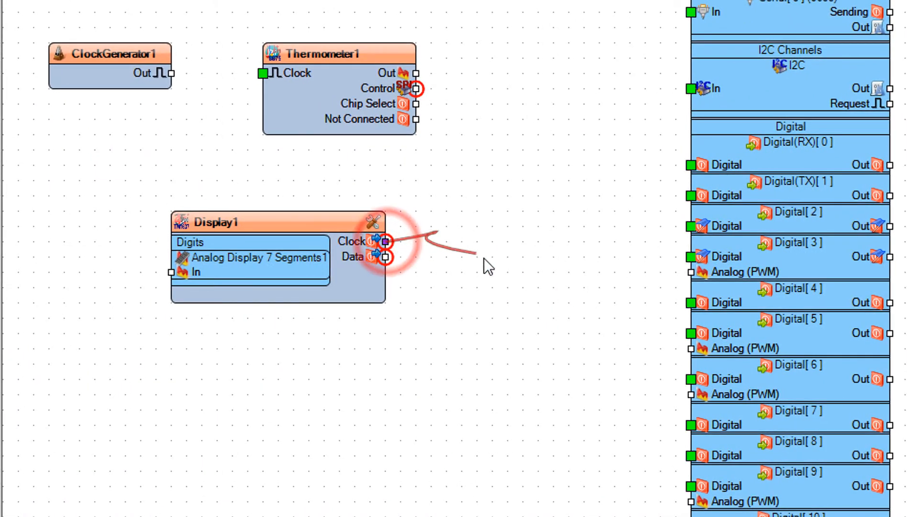
Wire Display1 Clock to Digital[8] and Display1 Data to Digital[9] on the Uno
drag(387, 241, 688, 460)
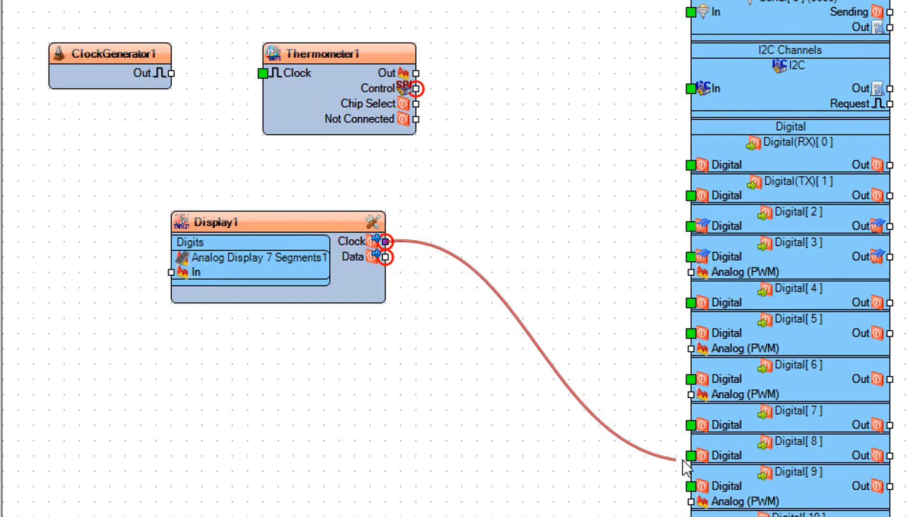
click(693, 456)
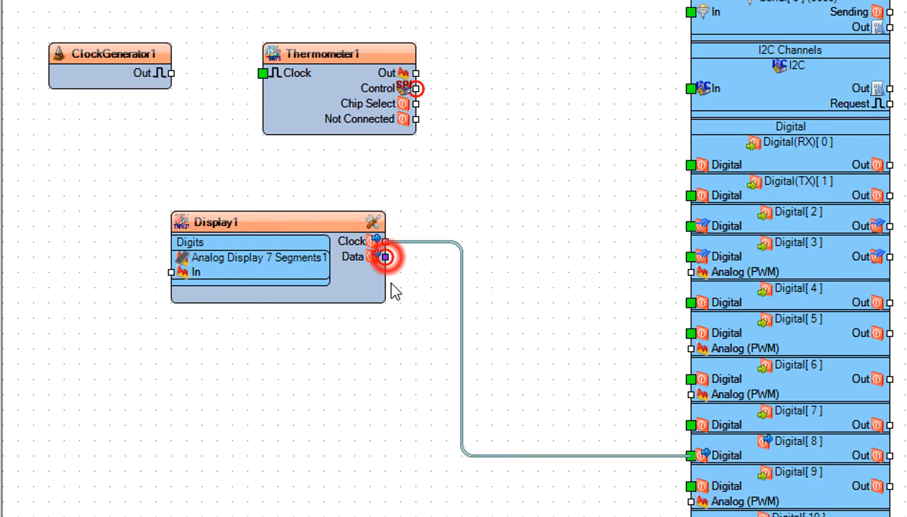
drag(385, 257, 695, 487)
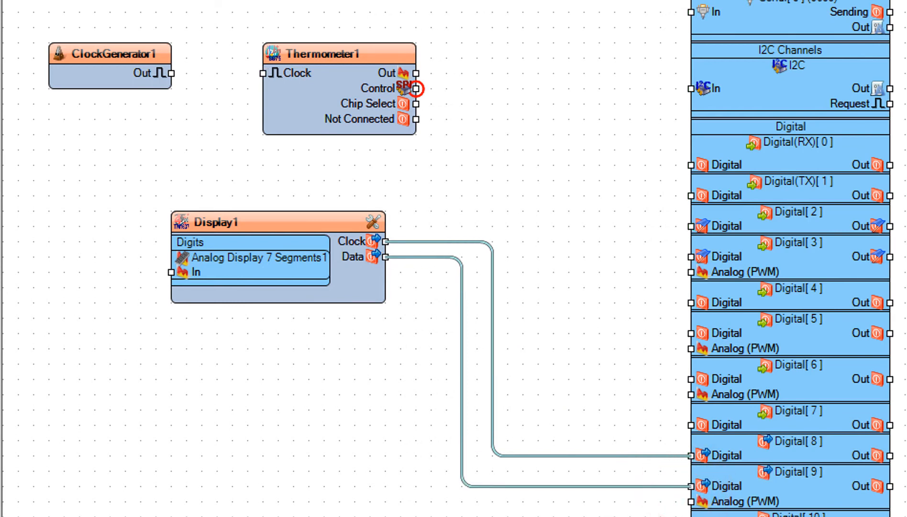
mouse_move(565, 126)
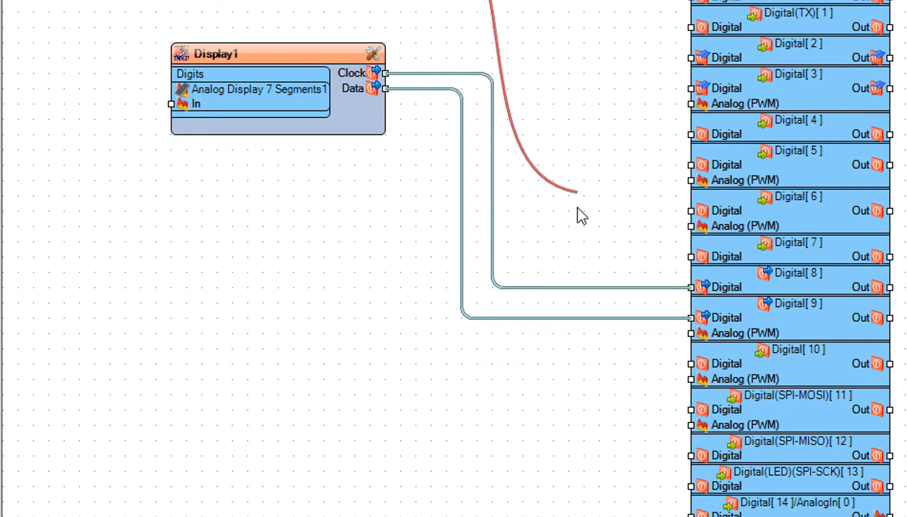
Connect ClockGenerator1 Out to Thermometer1's Clock input
scroll(down, 3)
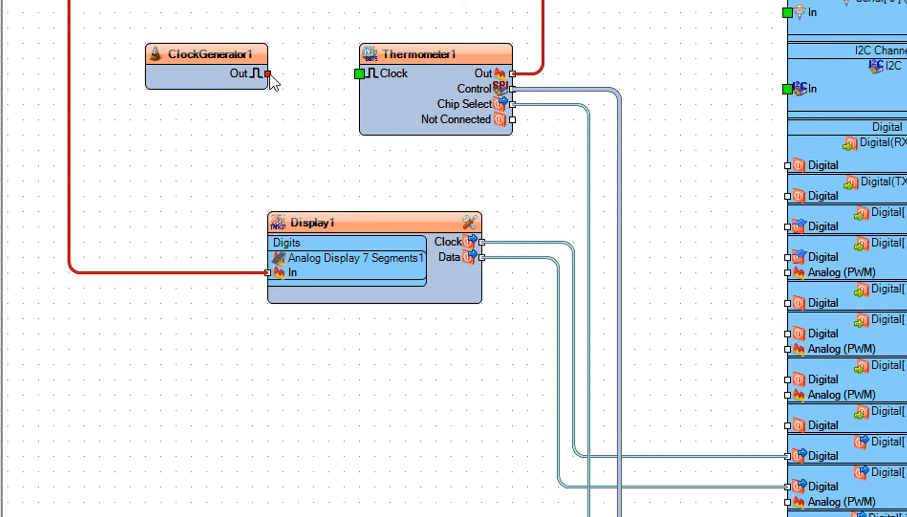
drag(268, 74, 367, 74)
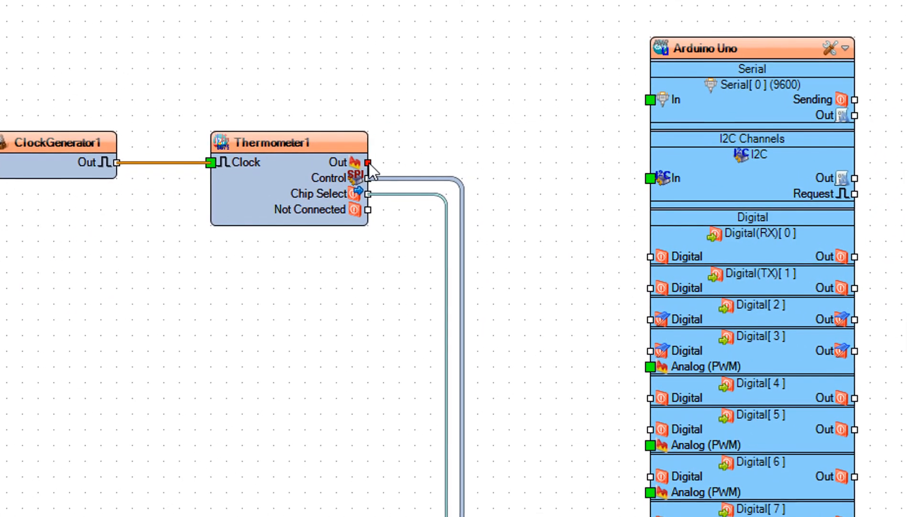
Wire Thermometer1 Out to the In pin of the Uno's Serial[0]
drag(366, 161, 651, 99)
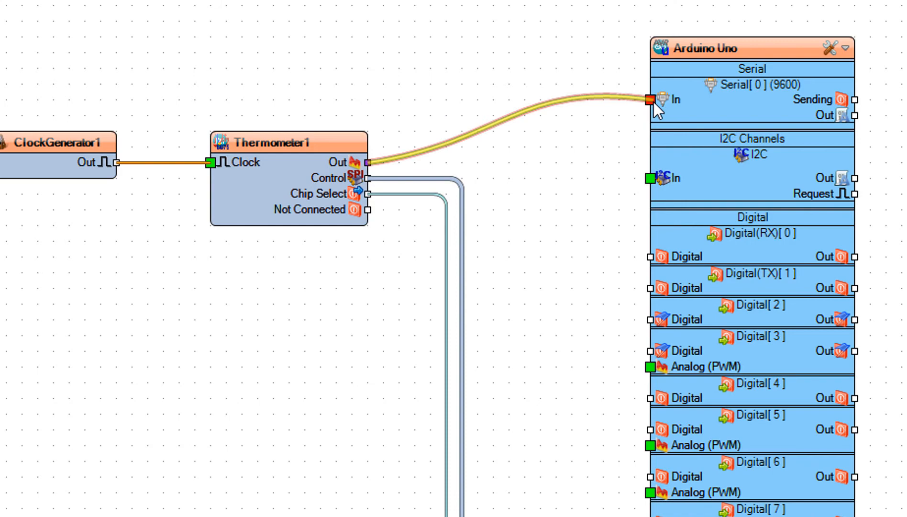